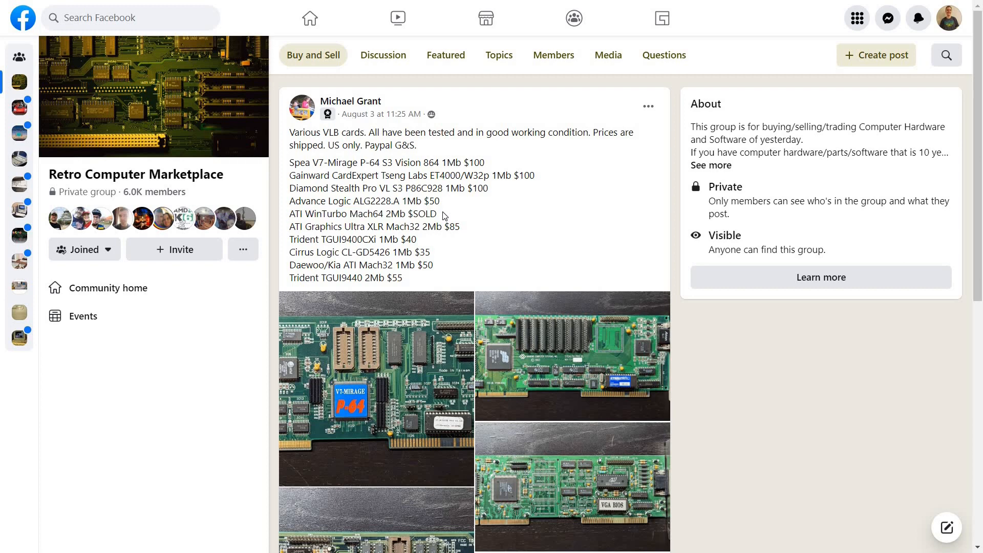
- Leave the colour test and install the enhanced Windows drivers into C:\WINDOWS
{"action": "scroll", "scroll_direction": "down", "scroll_amount": 3}
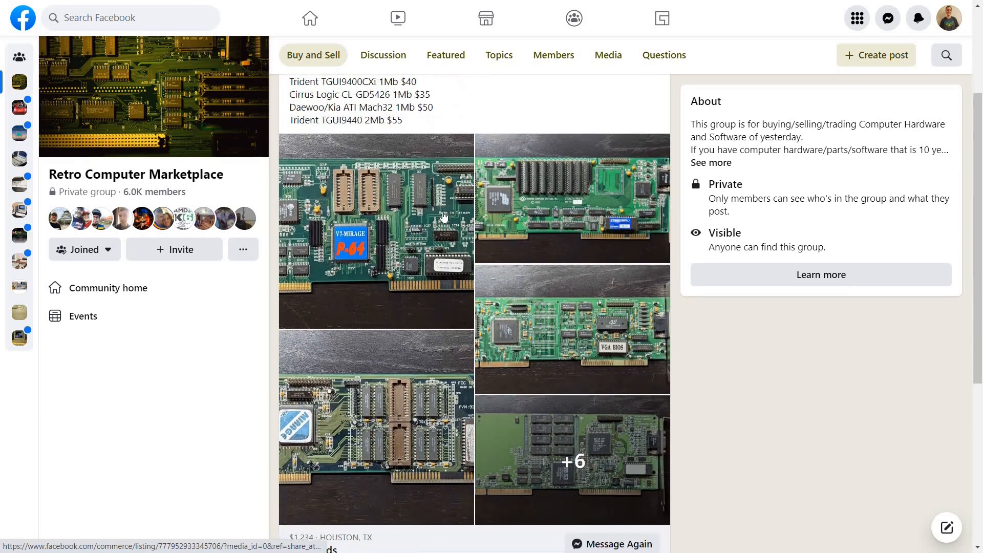
{"action": "scroll", "scroll_direction": "down", "scroll_amount": 3}
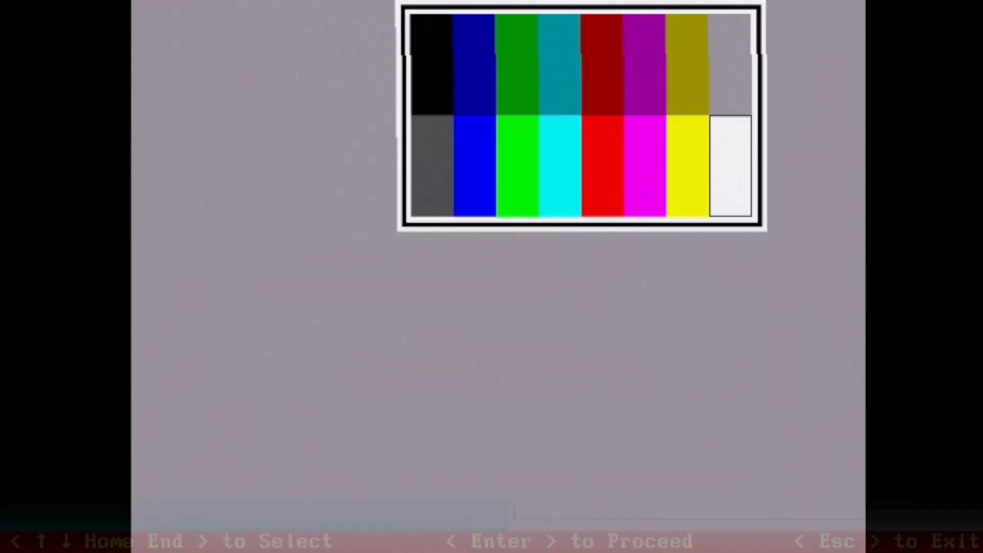
{"action": "key", "text": "enter"}
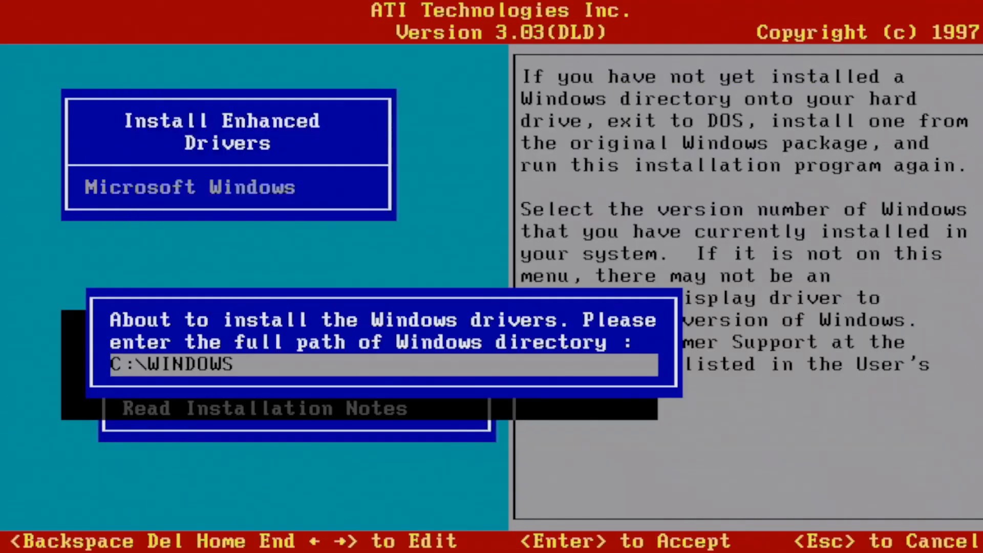
{"action": "key", "text": "Enter"}
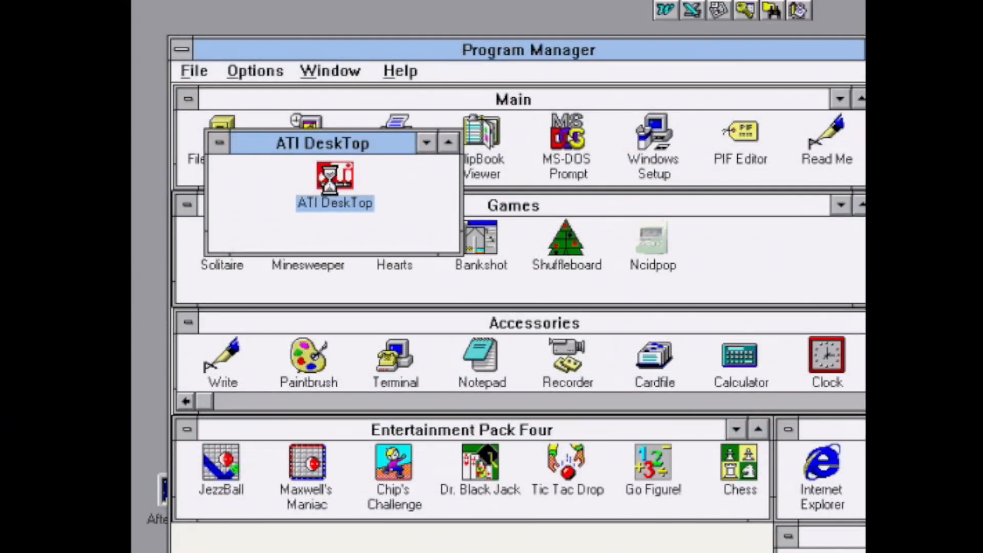
- Launch ATI DeskTop's FlexDesk+ panel with Advanced settings shown
{"action": "double_click", "coordinate": [334, 179]}
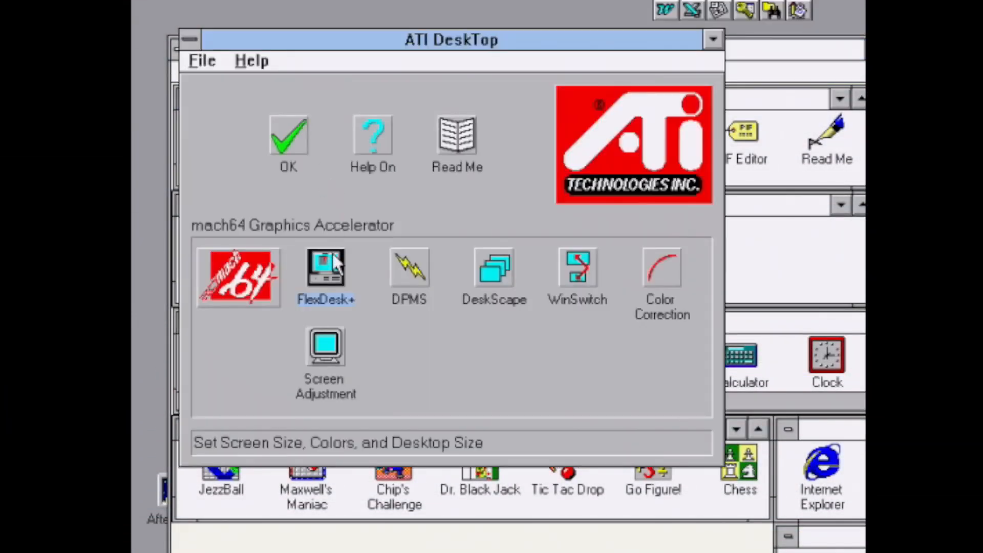
{"action": "double_click", "coordinate": [325, 268]}
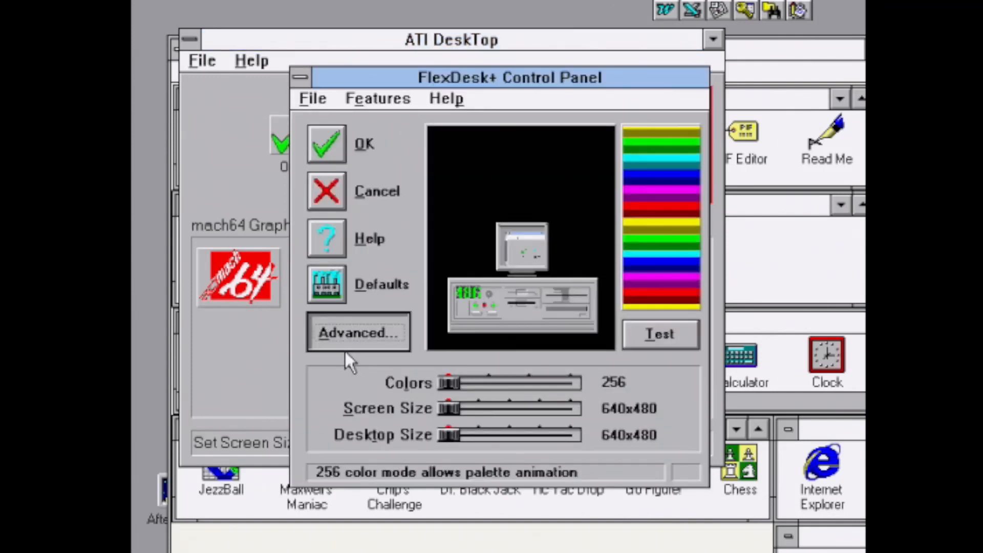
{"action": "left_click", "coordinate": [358, 331]}
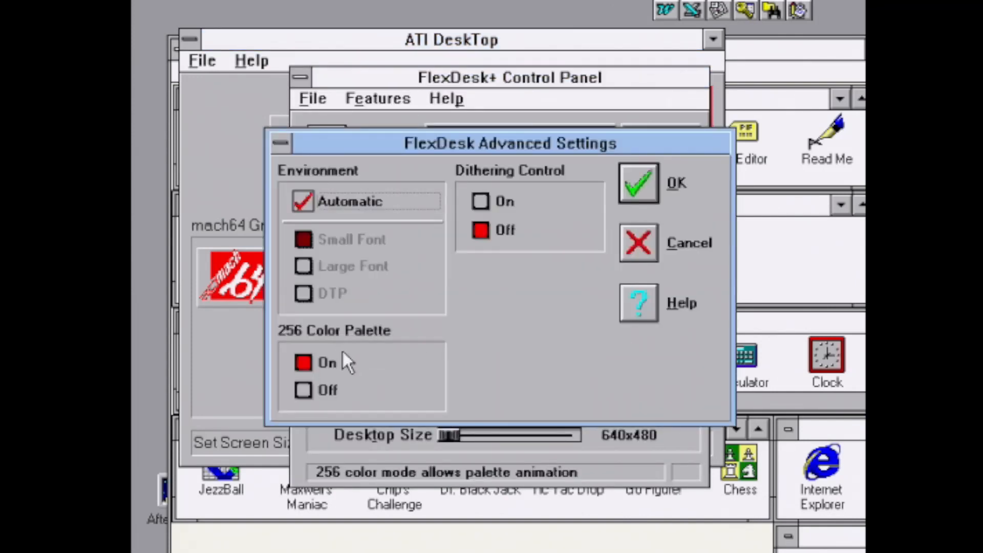
{"action": "mouse_move", "coordinate": [633, 249]}
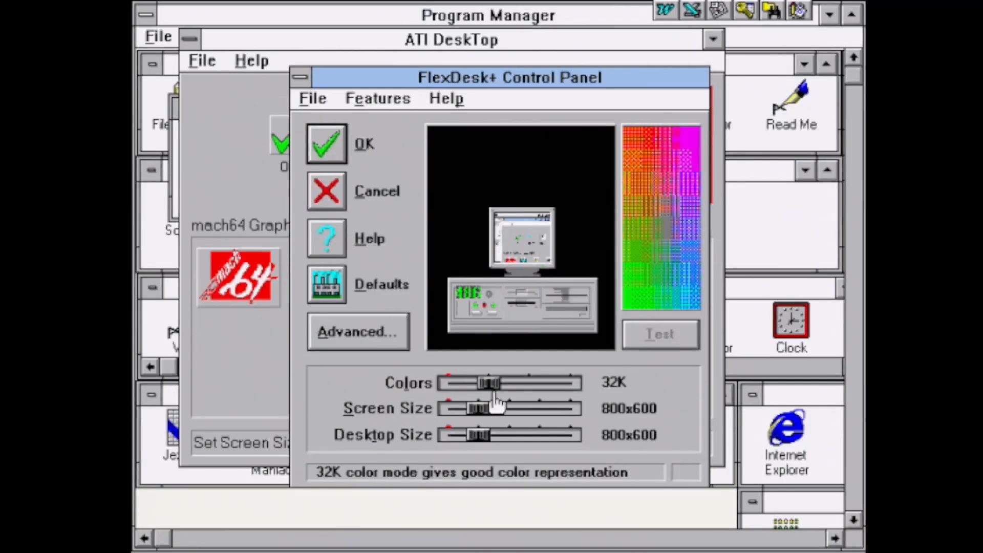
- Set screen and desktop size to 1024x768 with 65K colours and apply
{"action": "left_click_drag", "start_coordinate": [473, 408], "coordinate": [514, 408]}
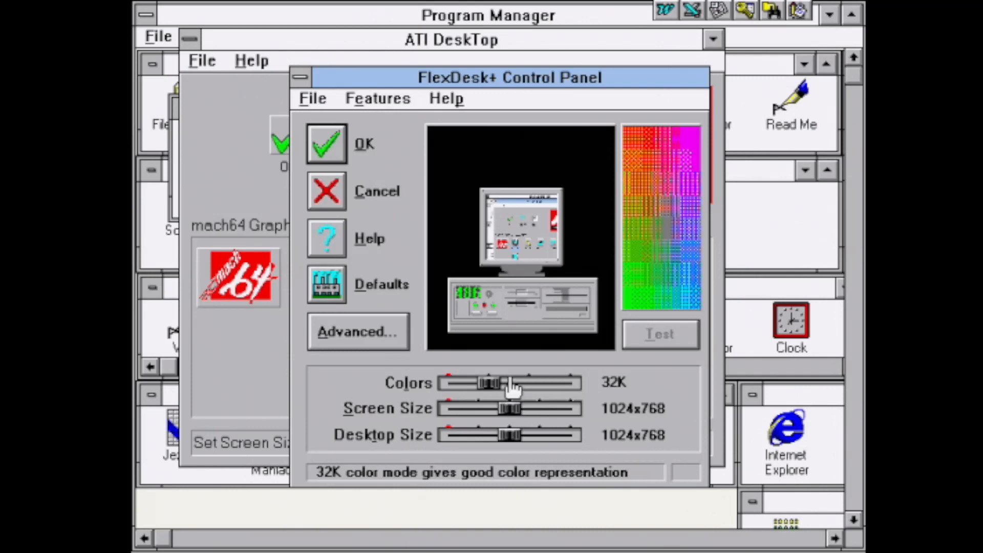
{"action": "left_click_drag", "start_coordinate": [493, 382], "coordinate": [530, 381]}
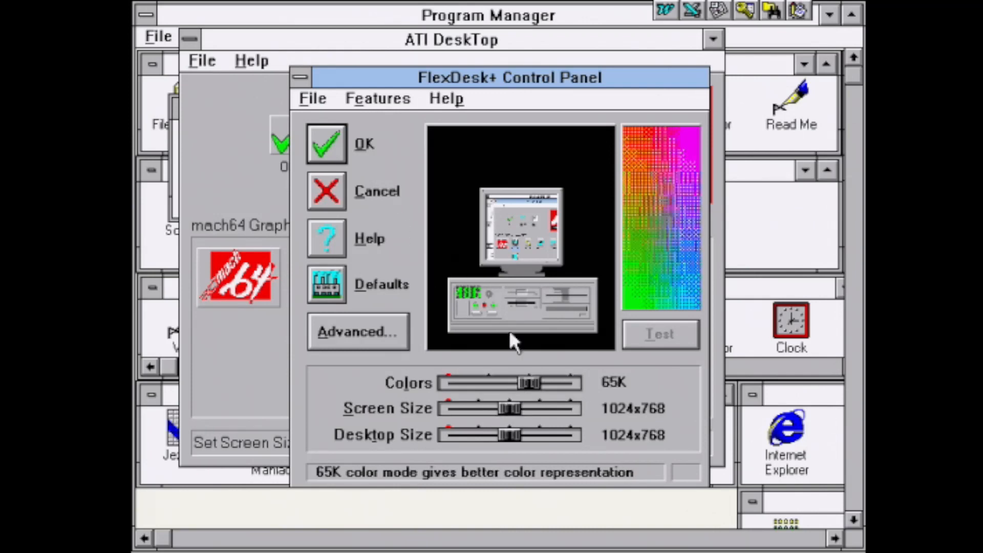
{"action": "left_click_drag", "start_coordinate": [504, 409], "coordinate": [476, 408]}
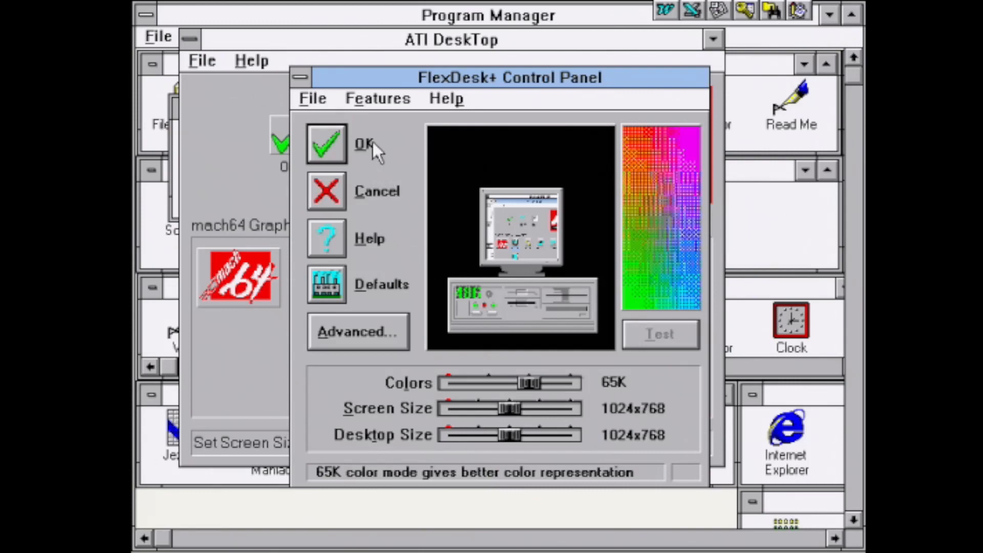
{"action": "left_click", "coordinate": [327, 143]}
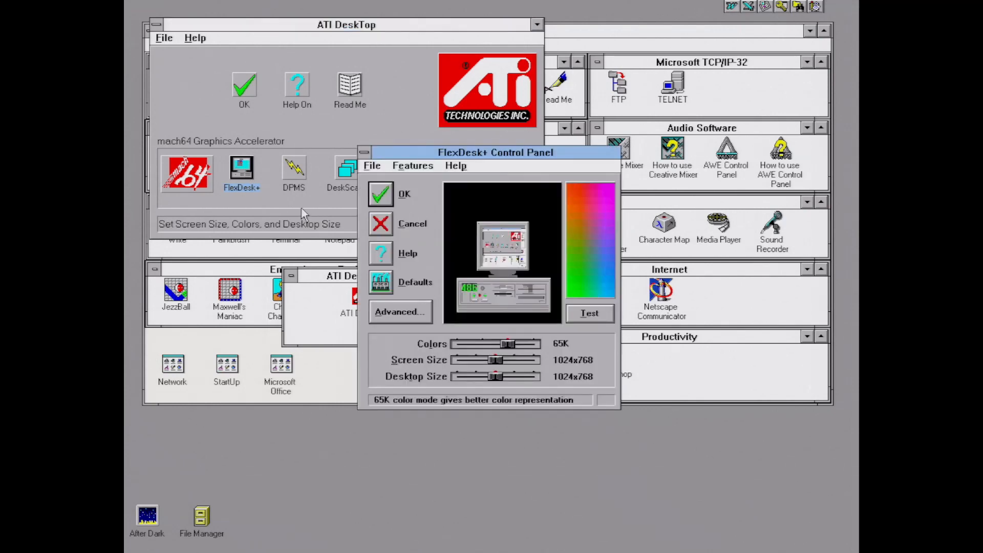
{"action": "mouse_move", "coordinate": [508, 358]}
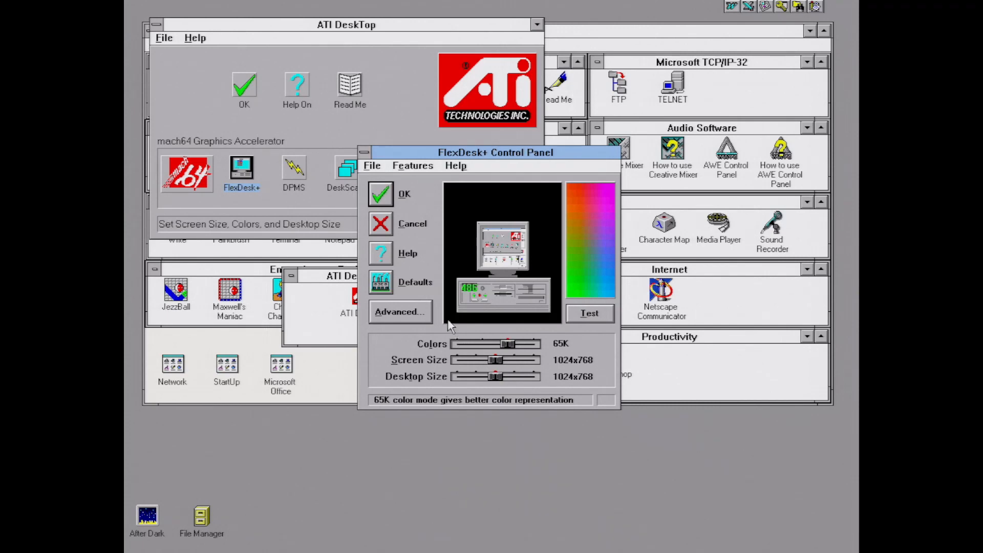
- Close the FlexDesk+ Control Panel, keeping 1024x768 with 65K colours
{"action": "left_click", "coordinate": [400, 311]}
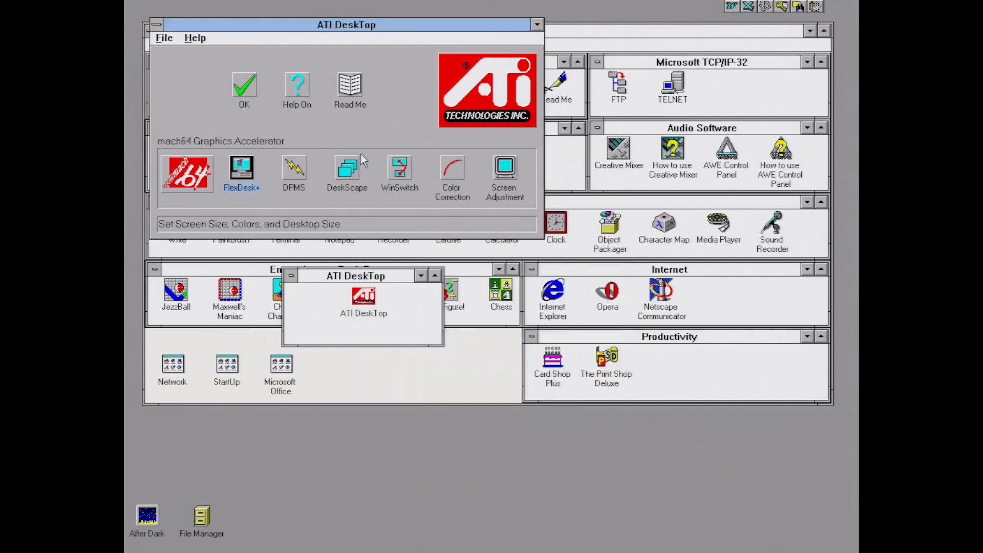
{"action": "left_click", "coordinate": [295, 170]}
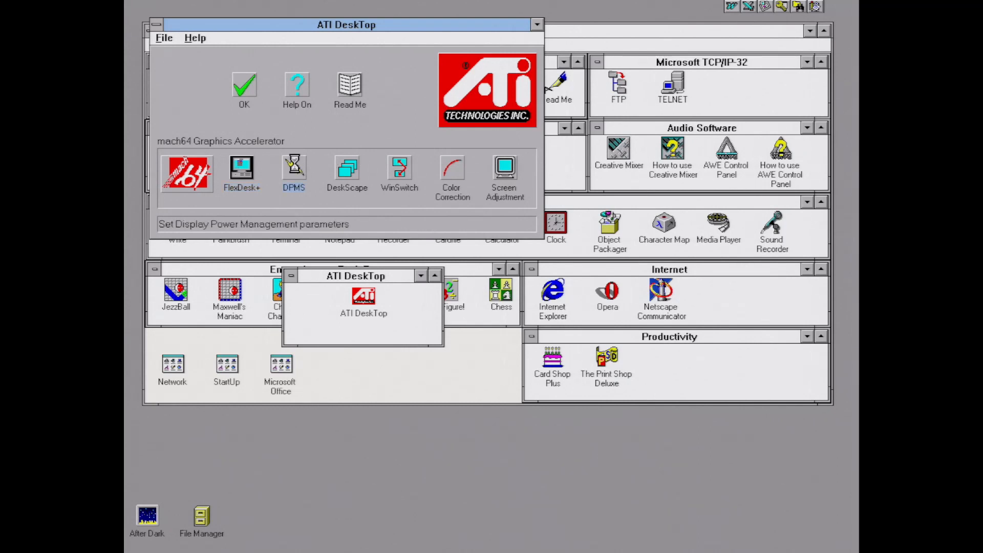
{"action": "double_click", "coordinate": [294, 169]}
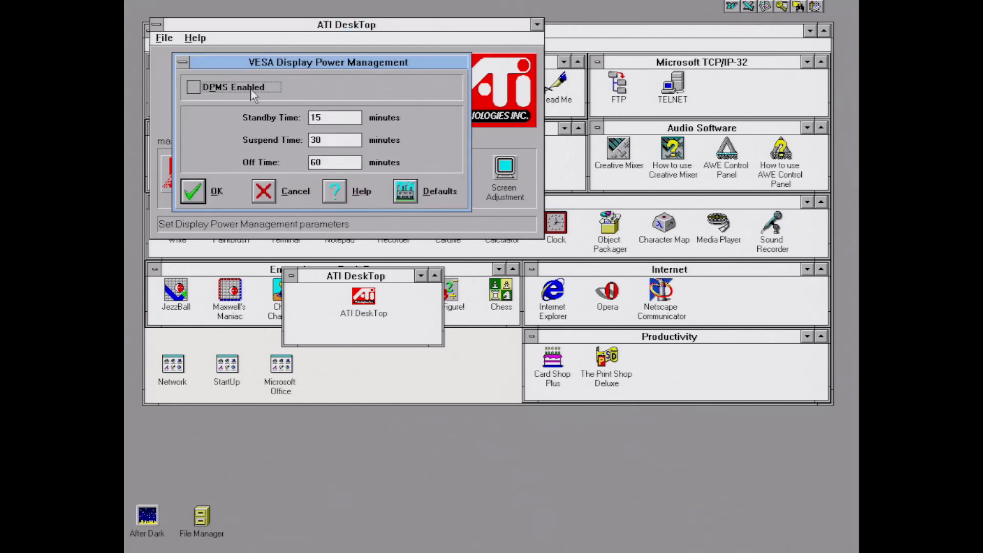
{"action": "mouse_move", "coordinate": [297, 159]}
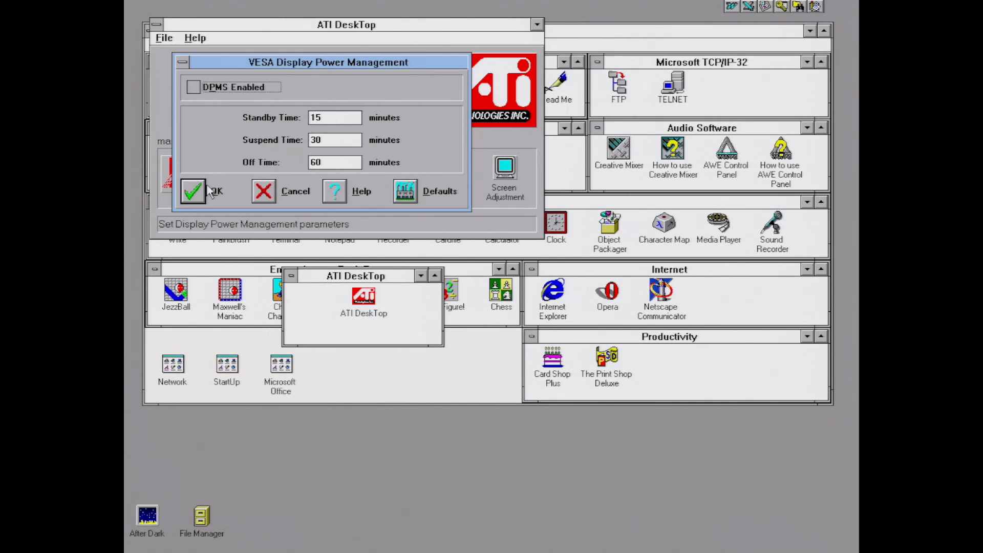
{"action": "left_click", "coordinate": [192, 190]}
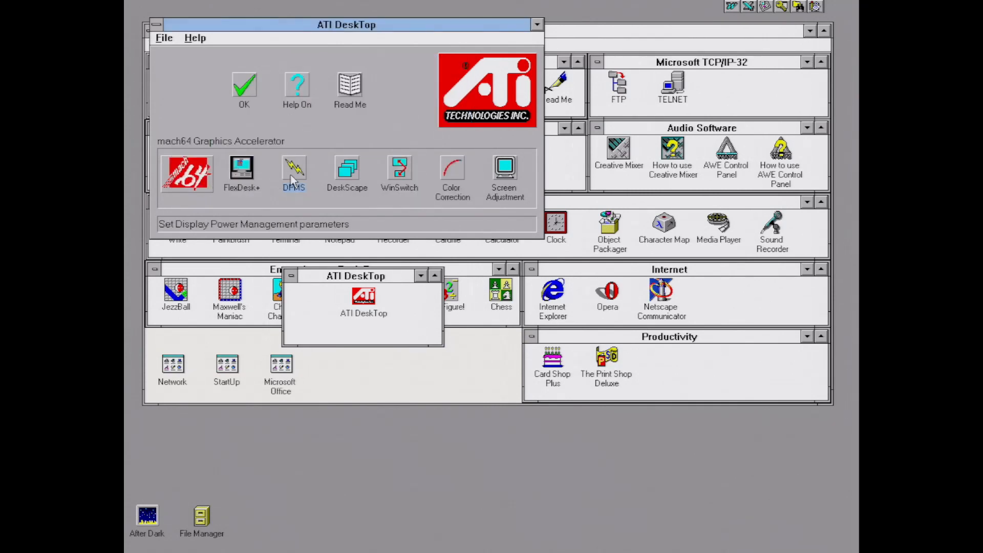
{"action": "left_click", "coordinate": [346, 169]}
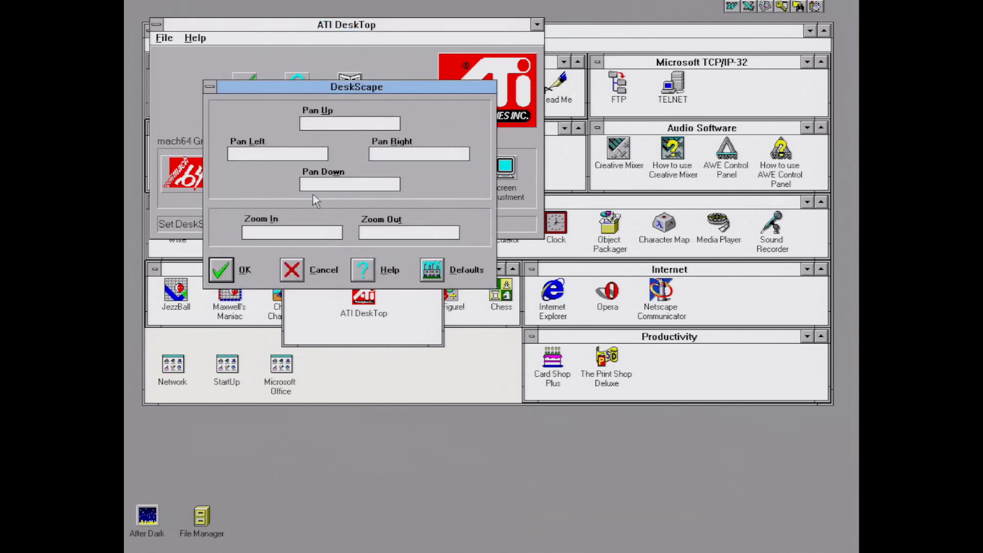
{"action": "mouse_move", "coordinate": [231, 265]}
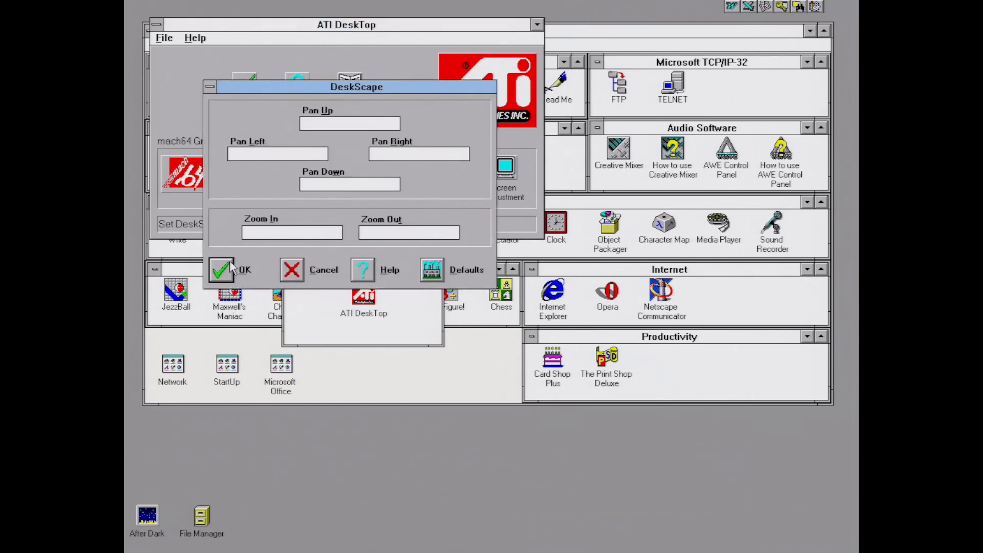
{"action": "left_click", "coordinate": [223, 270]}
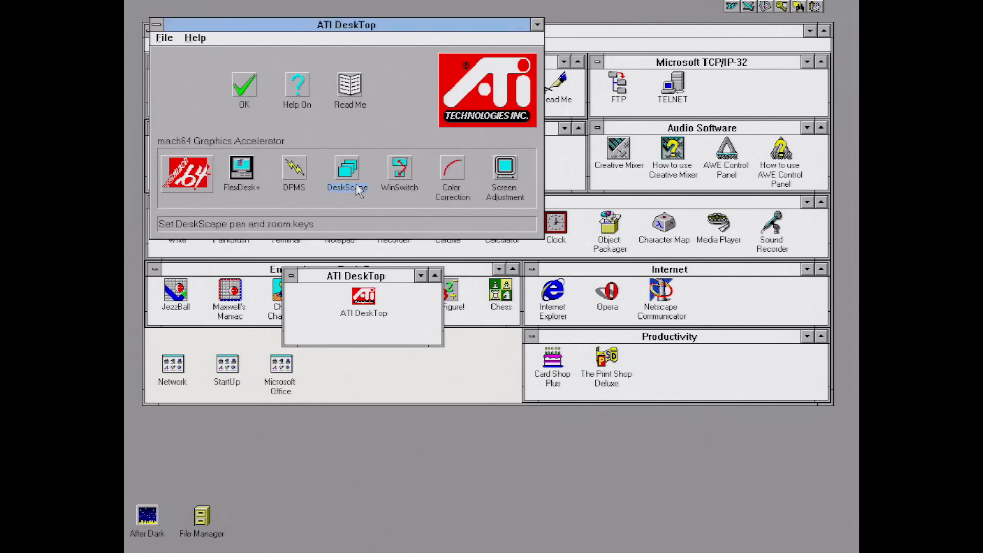
{"action": "left_click", "coordinate": [399, 168]}
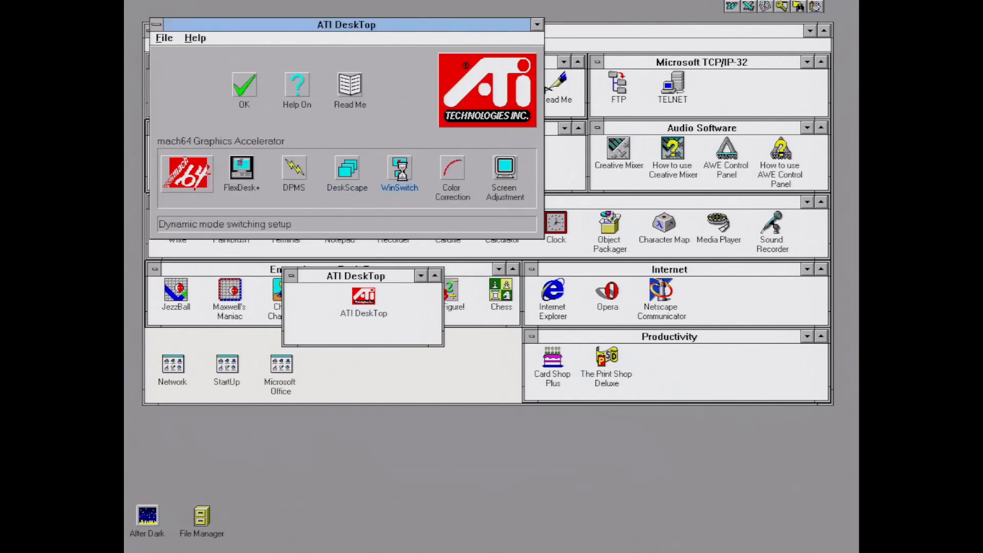
{"action": "double_click", "coordinate": [399, 169]}
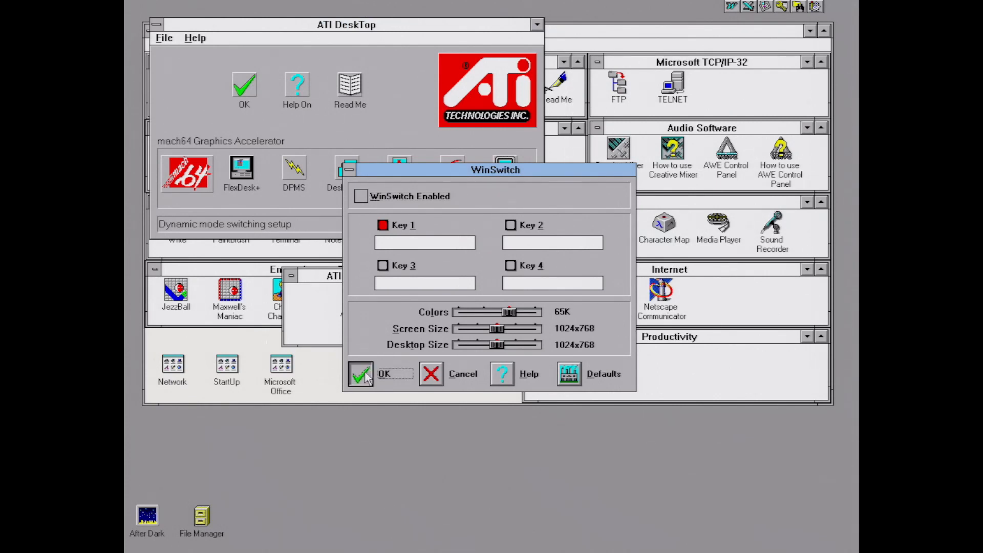
{"action": "left_click", "coordinate": [364, 374]}
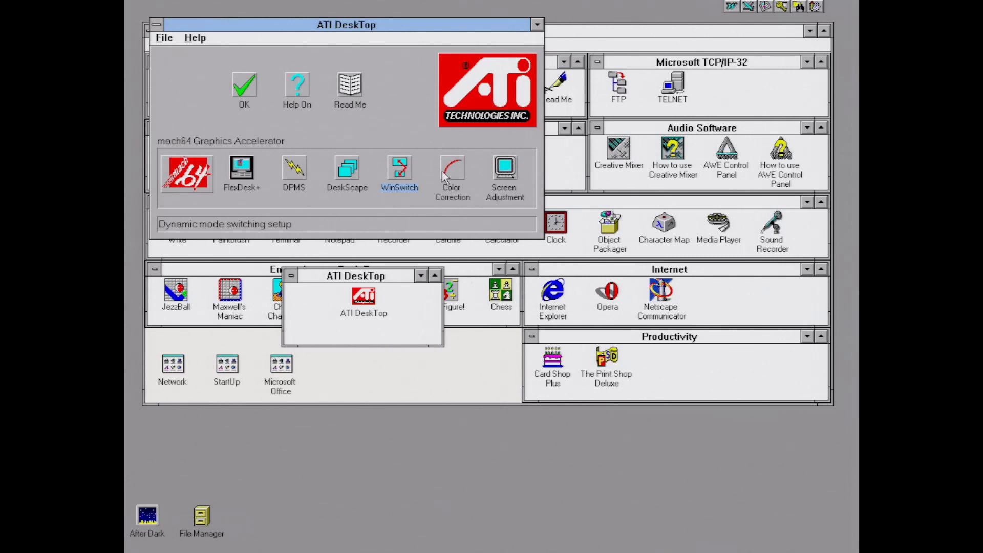
{"action": "double_click", "coordinate": [452, 166]}
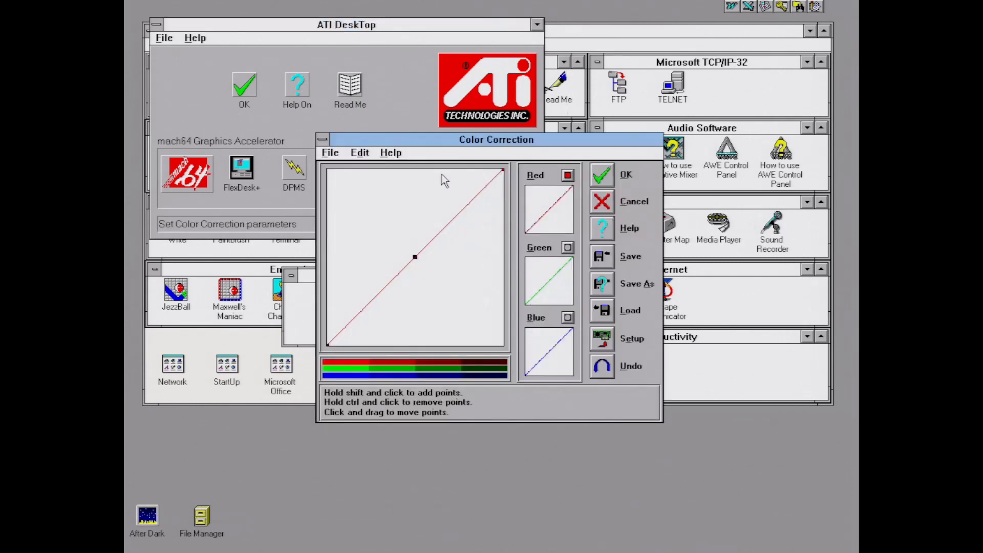
{"action": "left_click_drag", "start_coordinate": [413, 256], "coordinate": [439, 319]}
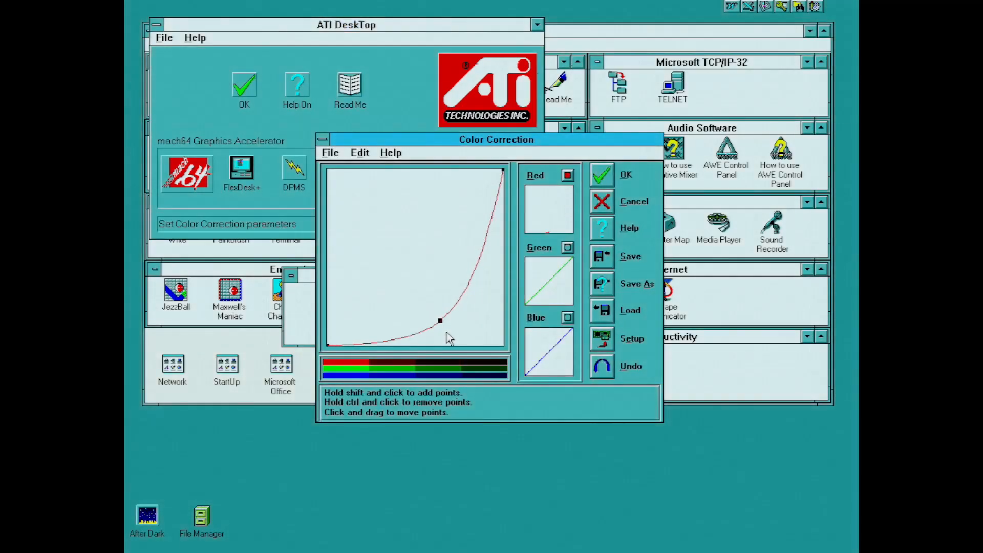
{"action": "left_click_drag", "start_coordinate": [439, 321], "coordinate": [379, 189]}
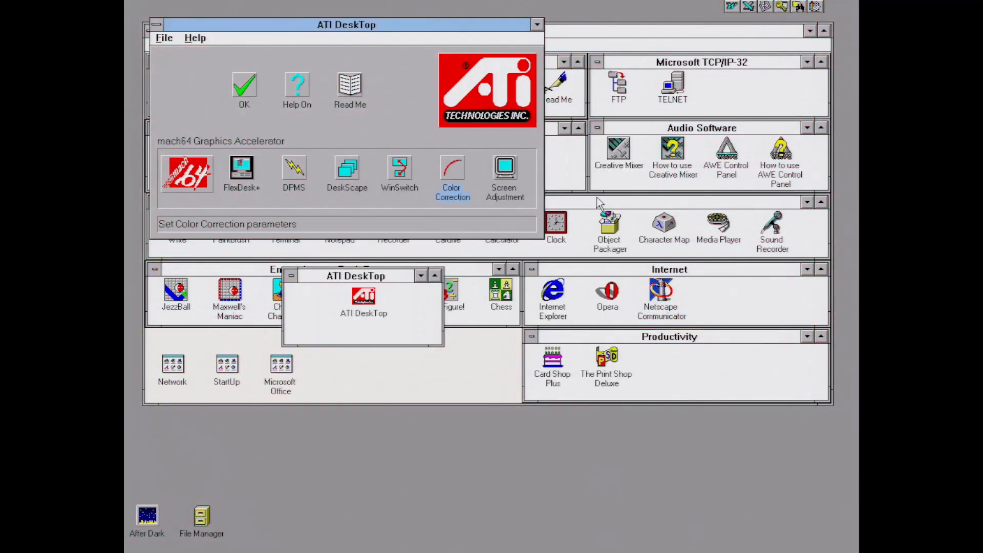
- Preview the 1024x768 70 Hz mode in Screen Adjustment with its test pattern
{"action": "left_click", "coordinate": [504, 169]}
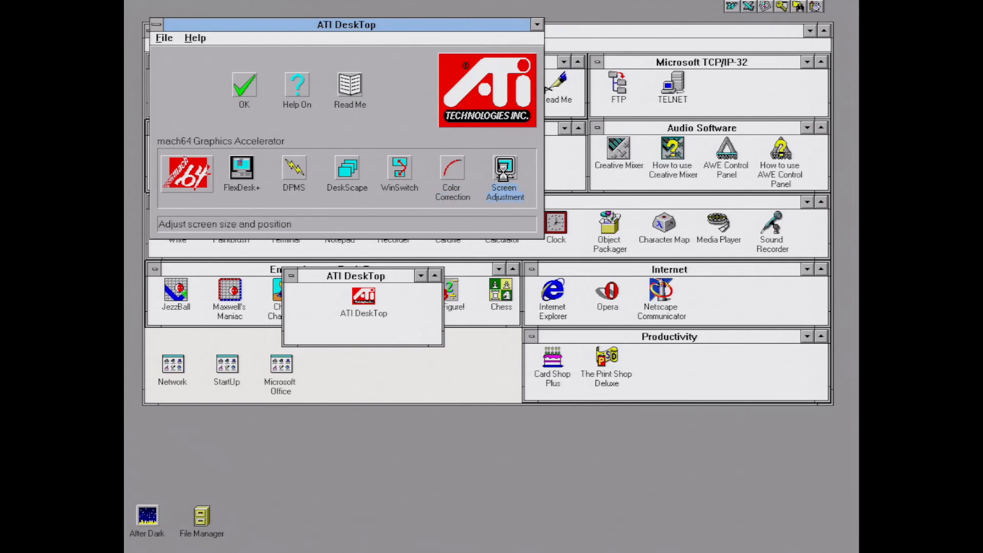
{"action": "double_click", "coordinate": [504, 169]}
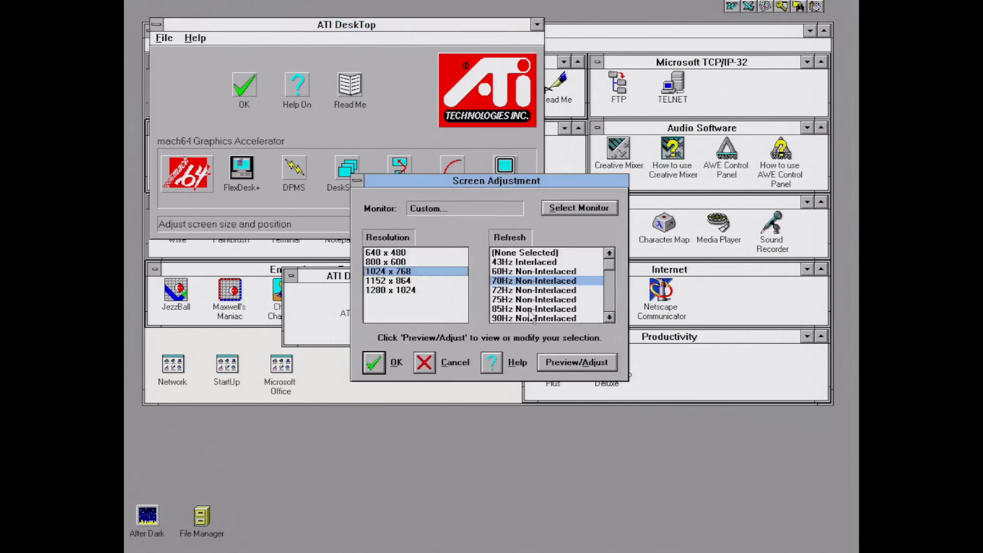
{"action": "left_click", "coordinate": [608, 317]}
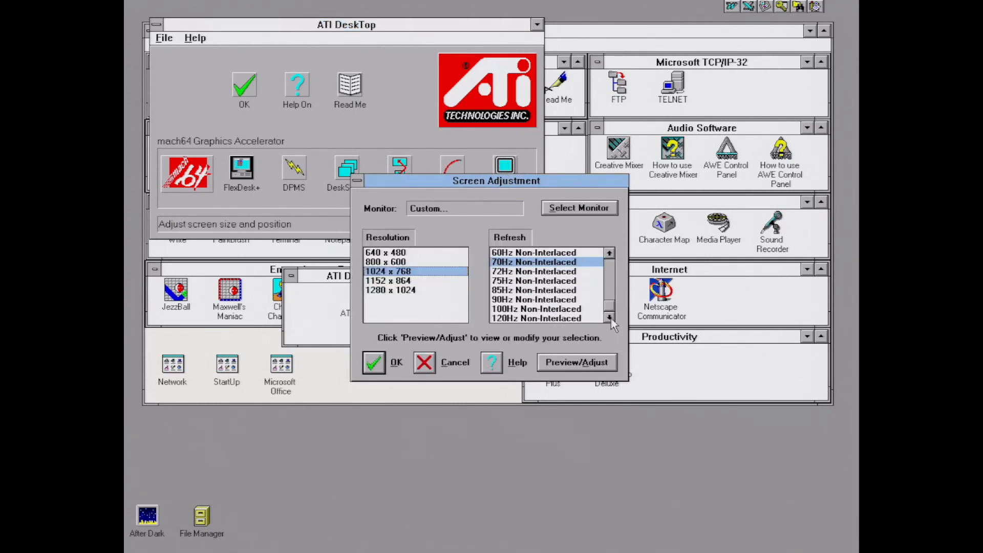
{"action": "left_click", "coordinate": [578, 362]}
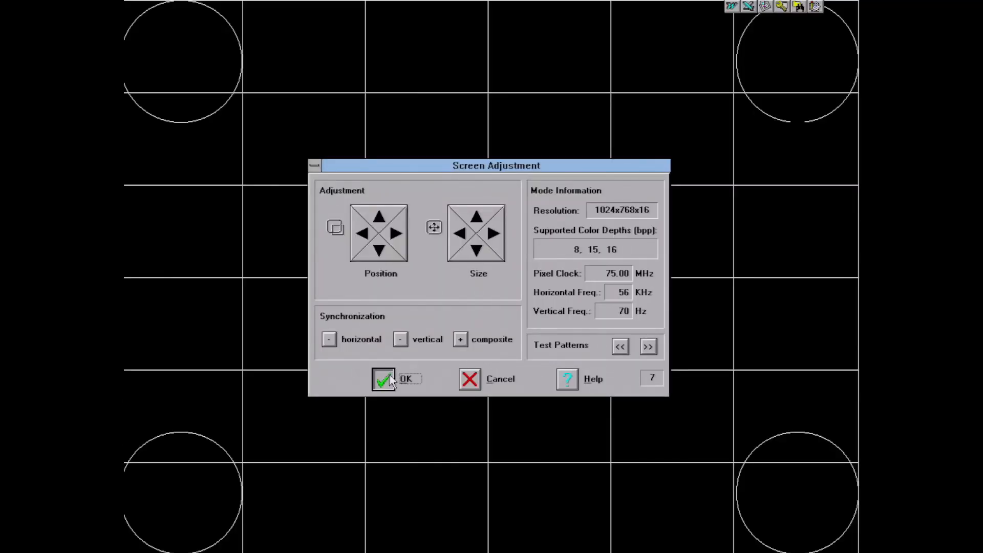
- Accept and save the adjusted 1024x768 70 Hz mode, then close ATI DeskTop
{"action": "left_click", "coordinate": [383, 378]}
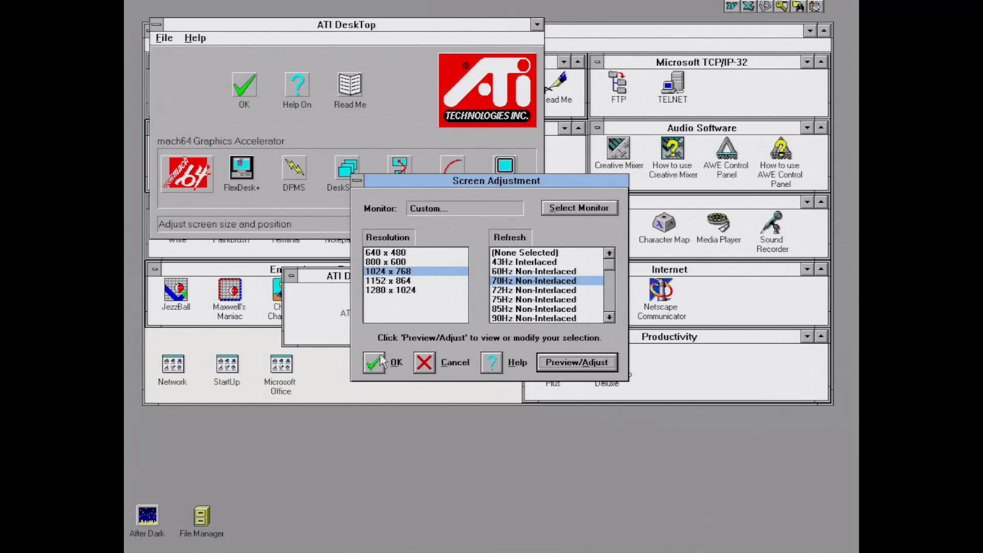
{"action": "left_click", "coordinate": [577, 362]}
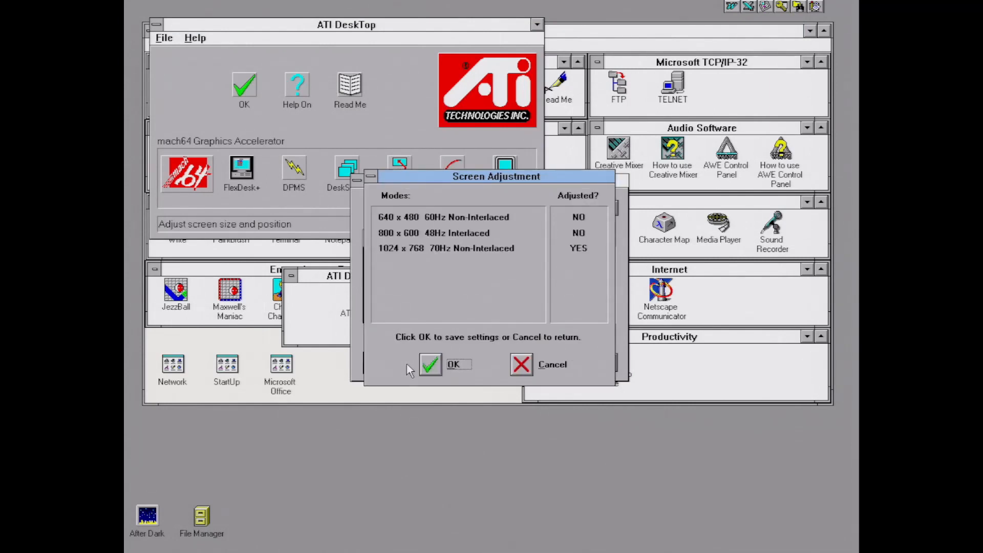
{"action": "left_click", "coordinate": [452, 365]}
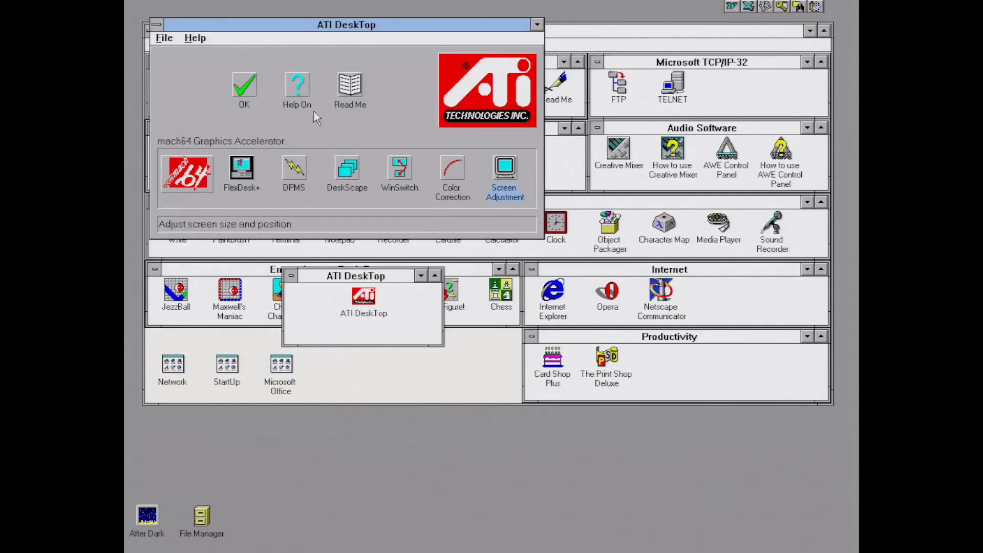
{"action": "left_click", "coordinate": [155, 24]}
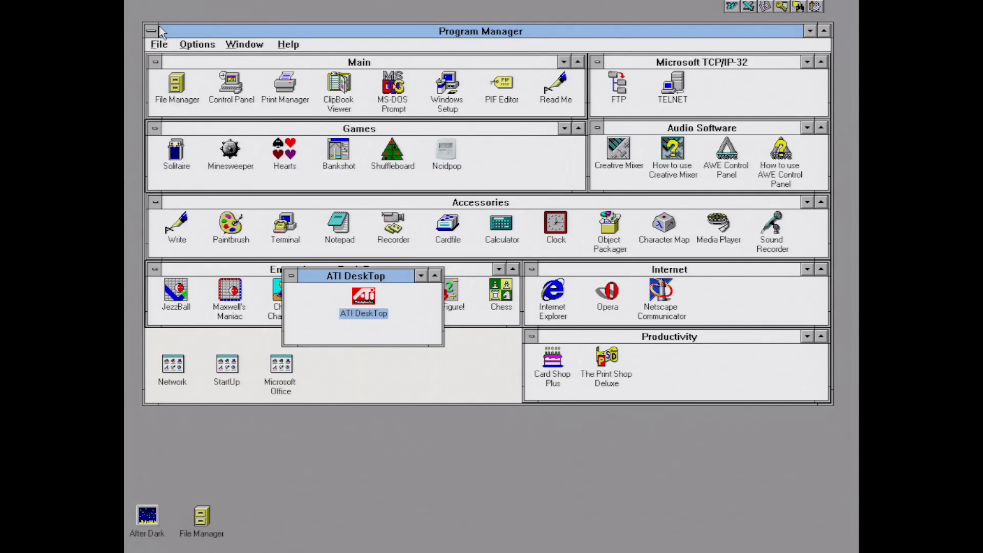
{"action": "mouse_move", "coordinate": [417, 281]}
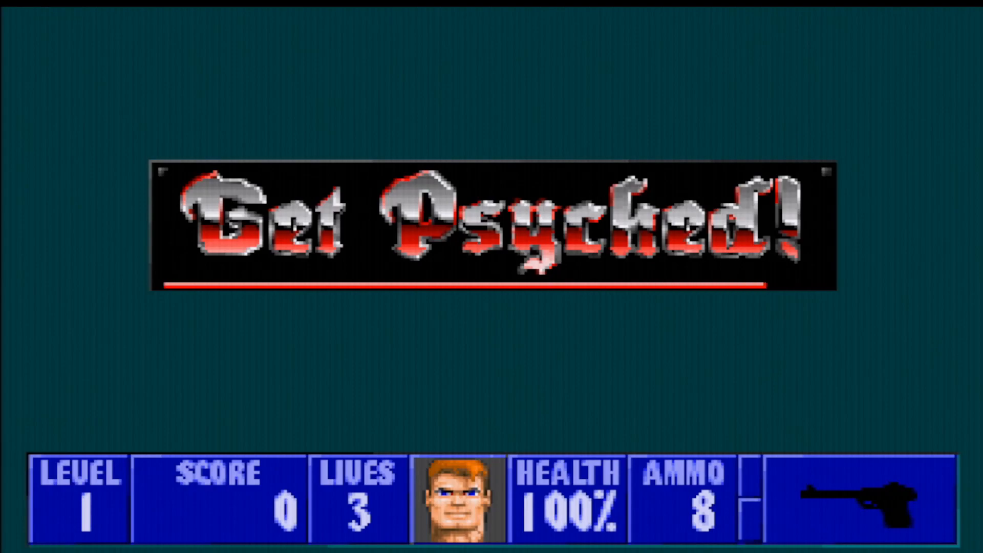
- Dismiss the Get Psyched screen to start Wolfenstein 3D level 1
{"action": "key", "text": "Return"}
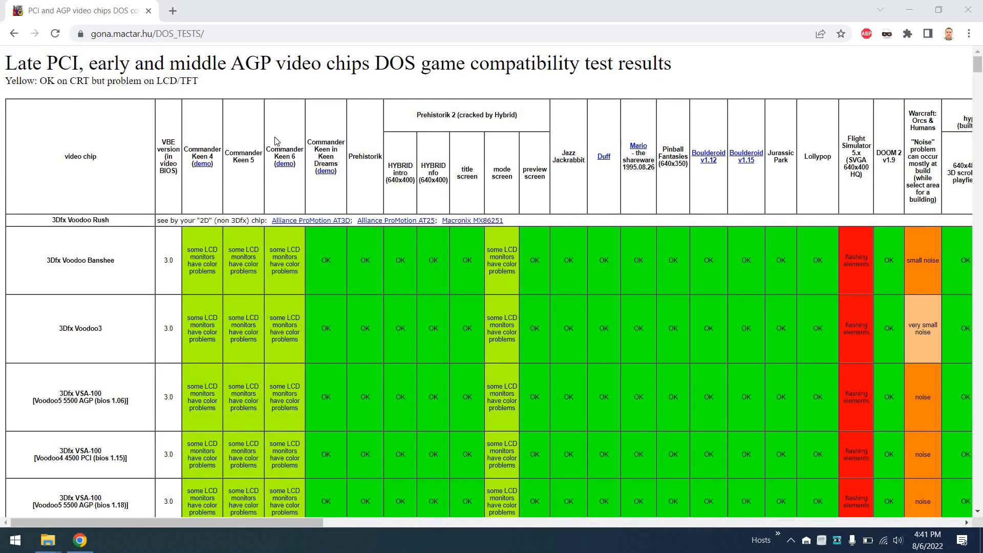
- Scroll through the DOS game compatibility results table for PCI/AGP chips
{"action": "scroll", "scroll_direction": "down", "scroll_amount": 3}
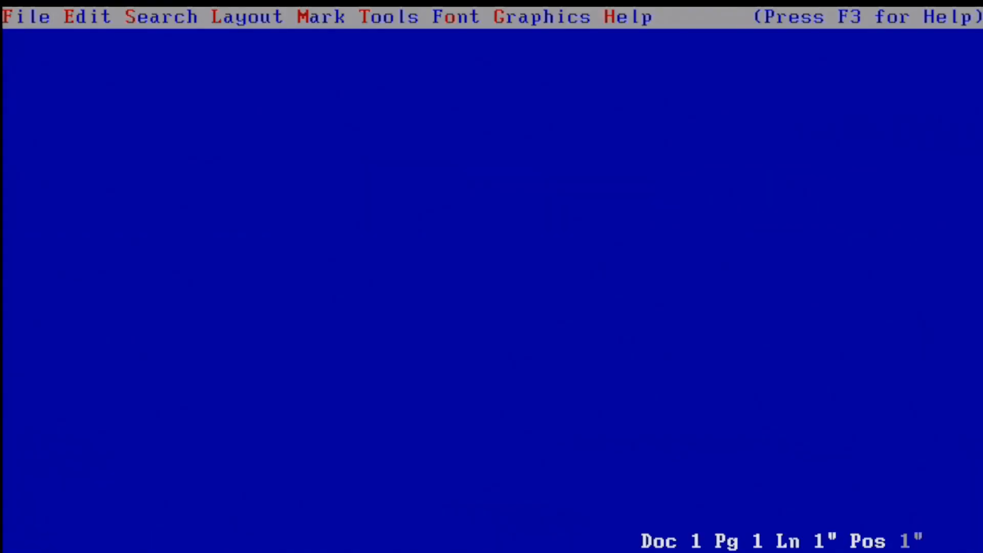
- Type 'WordPerfect Looks GREAT!! :)' on the document's first line
{"action": "type", "text": "WordPerf"}
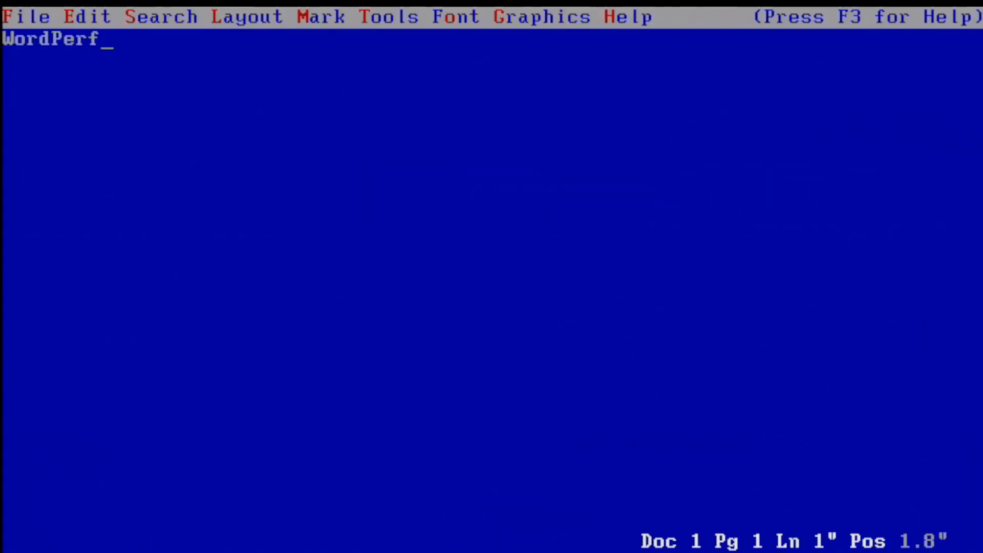
{"action": "type", "text": "ect Looks GREAT"}
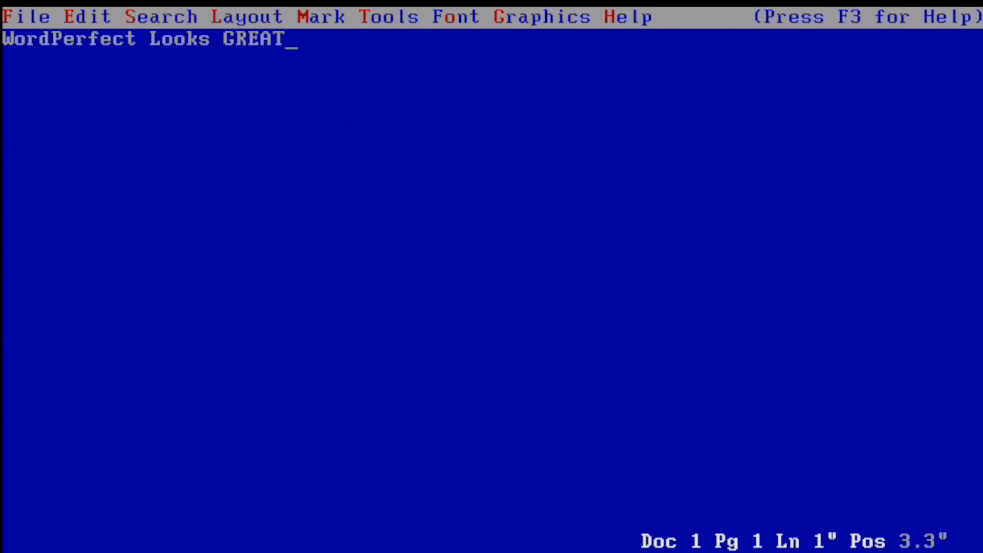
{"action": "type", "text": "!! :)"}
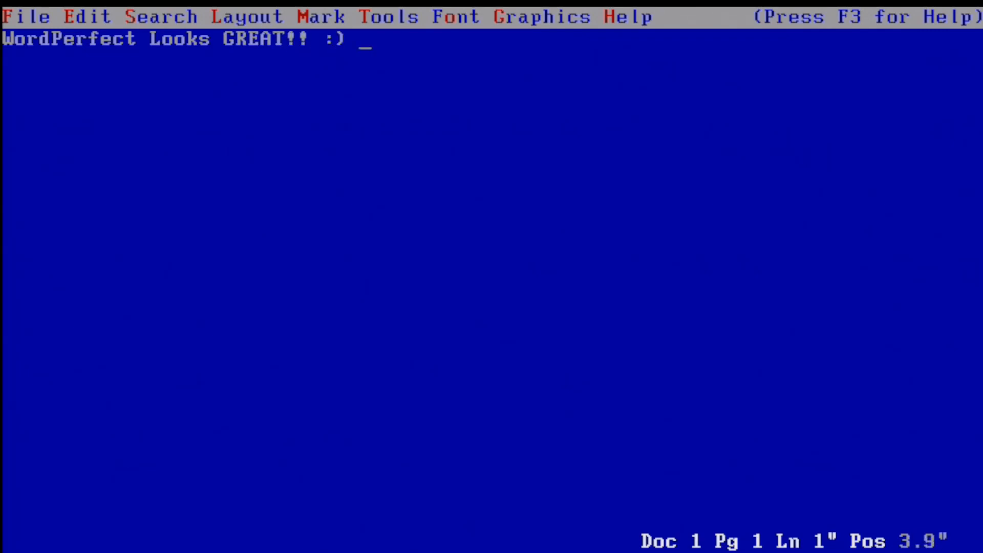